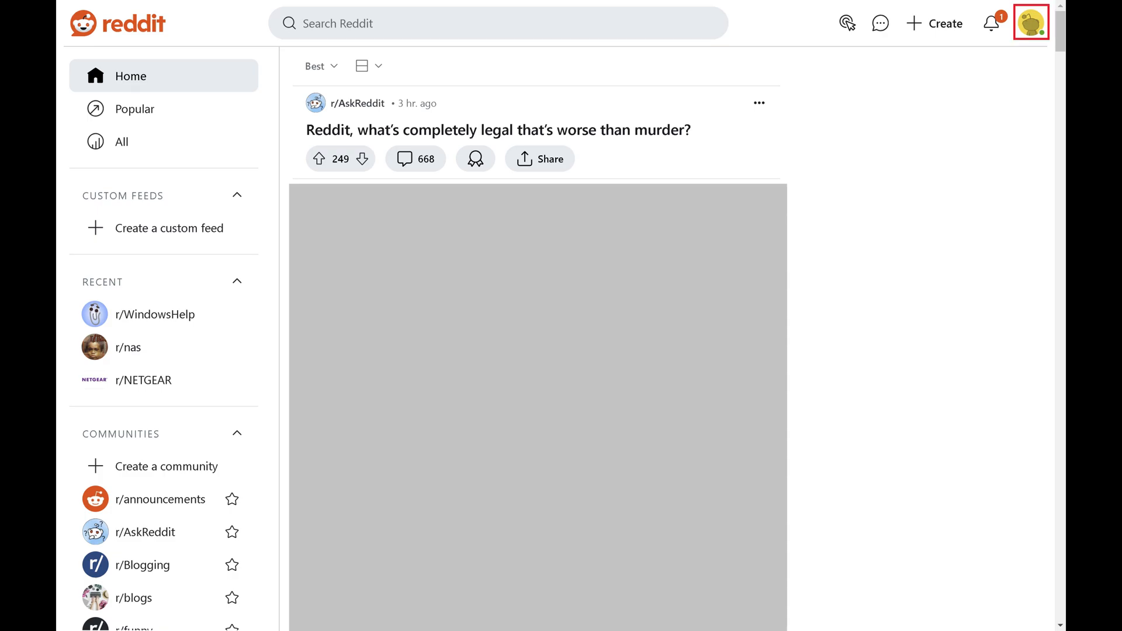
Step: Bring up the account menu from the avatar in the top-right corner
{"action": "left_click", "coordinate": [1031, 23]}
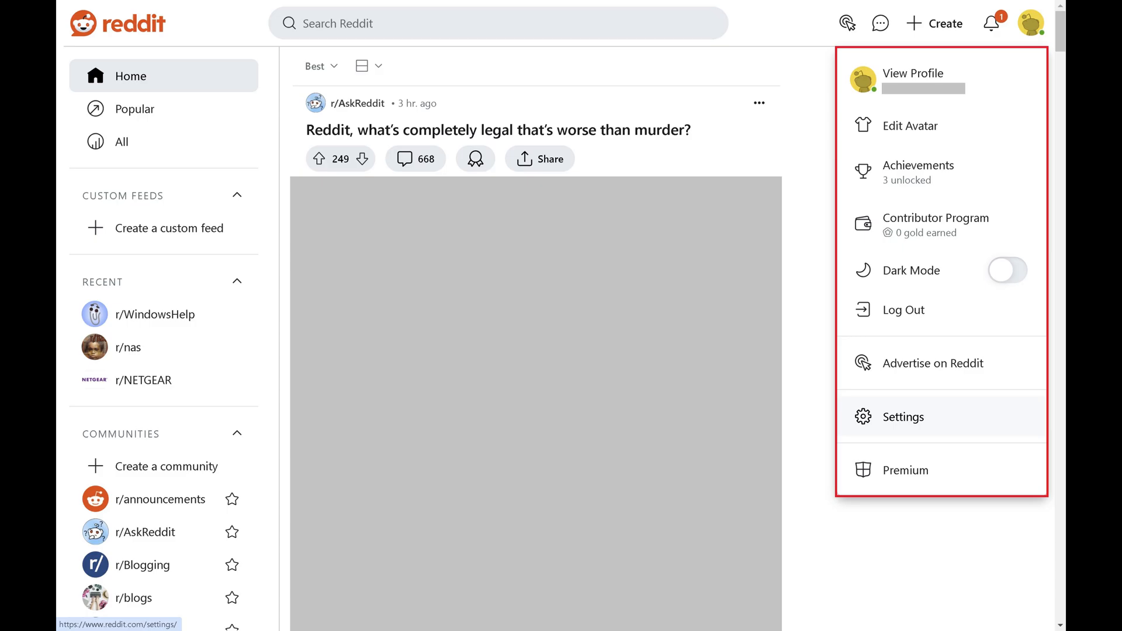
{"action": "mouse_move", "coordinate": [903, 416]}
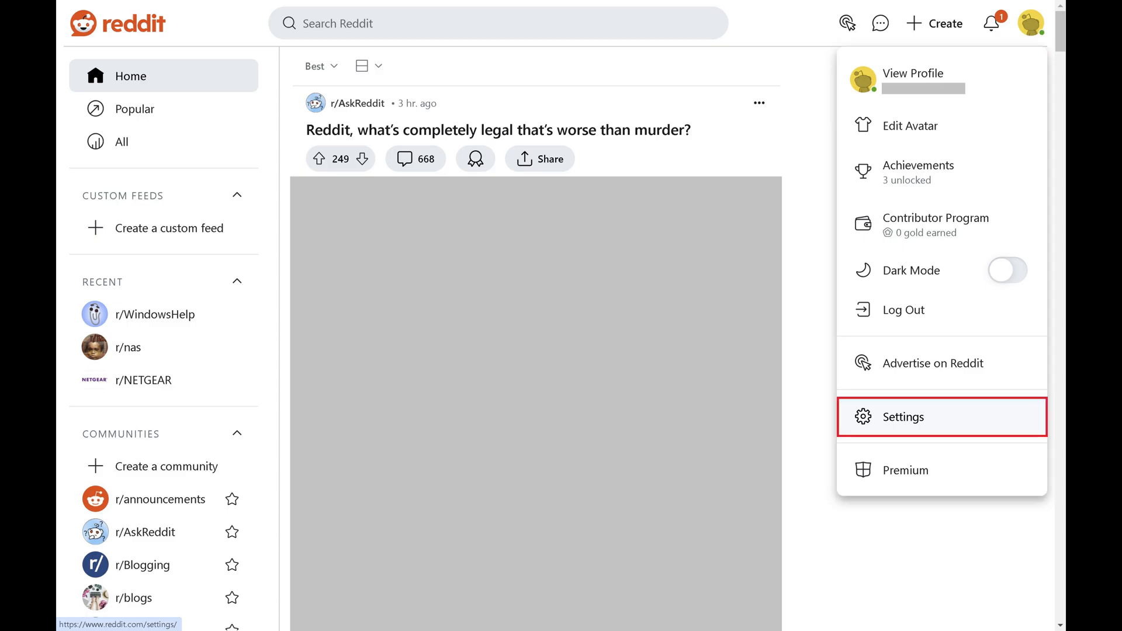
Step: Go to Settings > Account and scroll to Advanced to reach Delete Account
{"action": "left_click", "coordinate": [902, 416]}
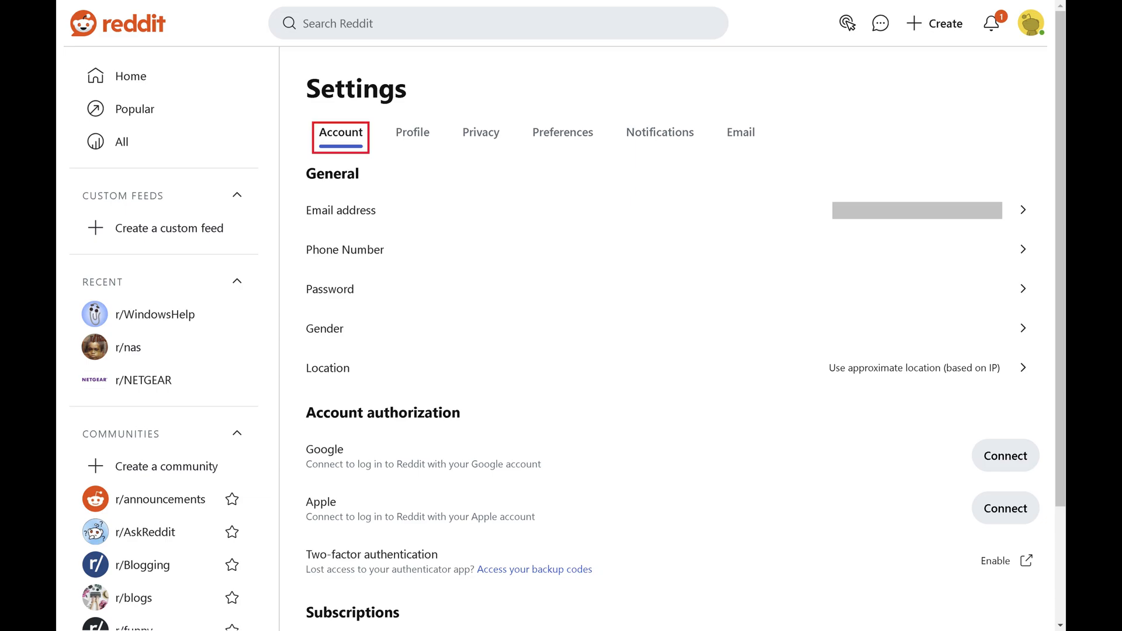
{"action": "scroll", "scroll_direction": "down", "scroll_amount": 3}
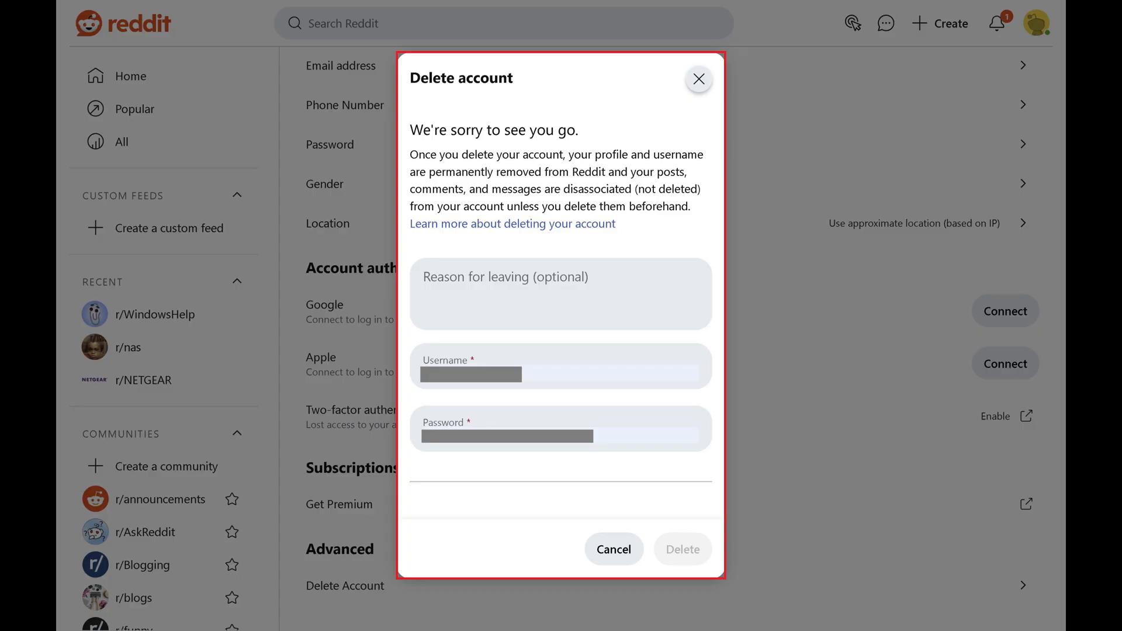
Step: Enter the reason 'No longer need.', acknowledge irreversibility, and permanently delete the account
{"action": "left_click", "coordinate": [417, 492]}
{"action": "type", "text": "No longer need."}
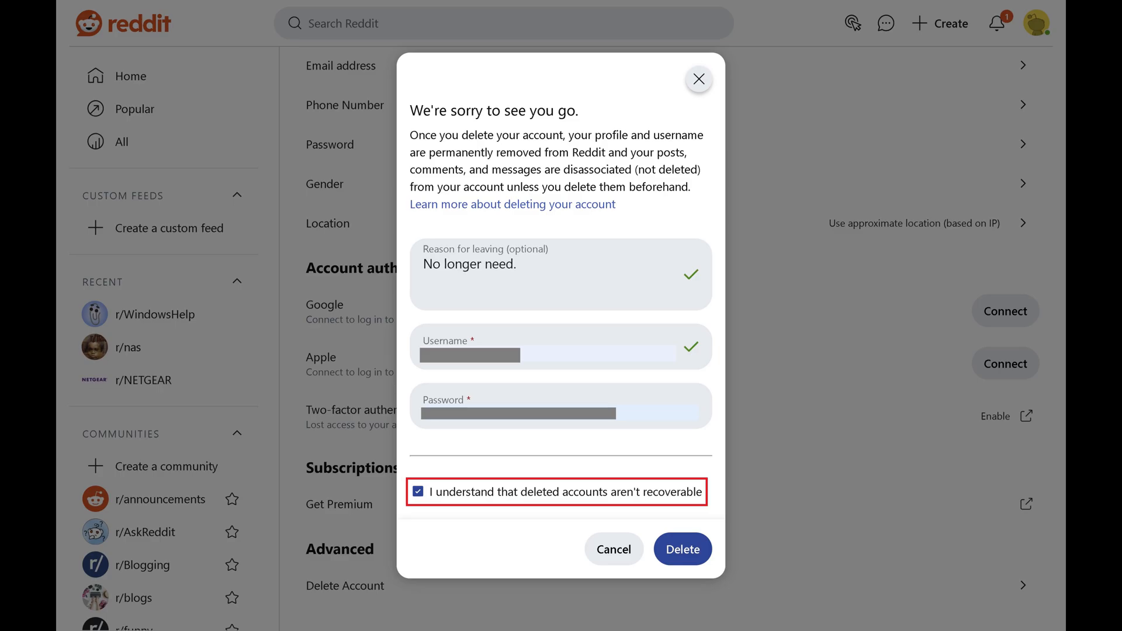
{"action": "left_click", "coordinate": [682, 549]}
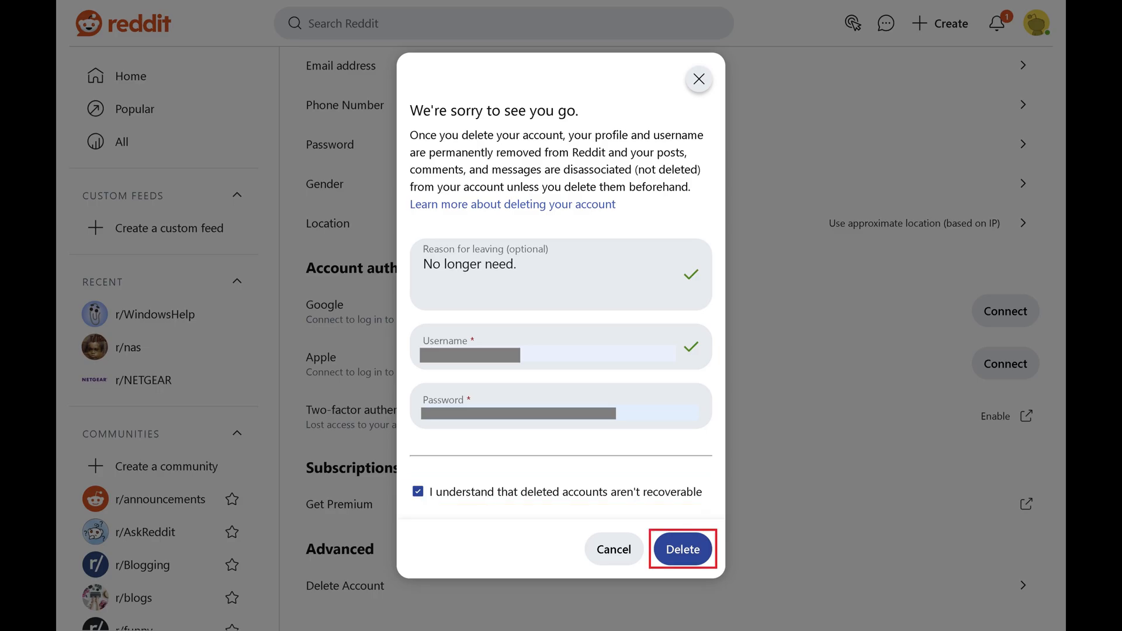
{"action": "left_click", "coordinate": [682, 549]}
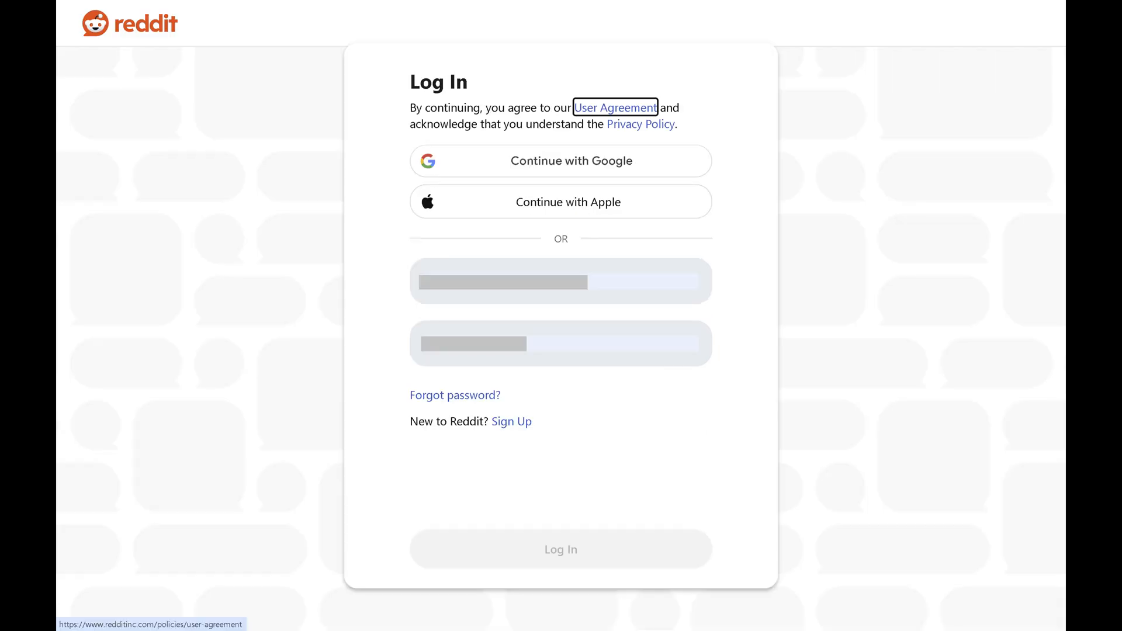